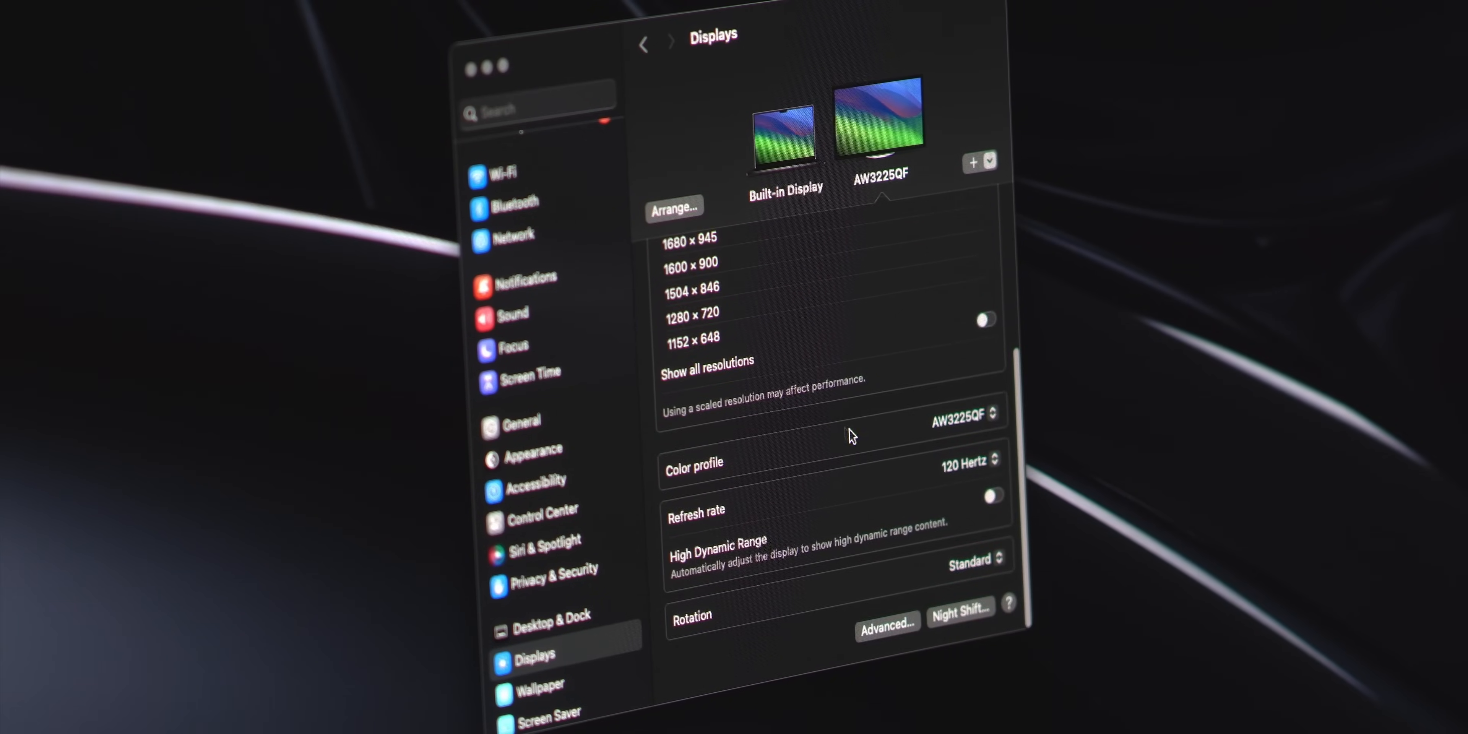
Step: Reveal the AW3225QF refresh rate options, currently 120 Hertz, to choose 240 Hertz
click(967, 460)
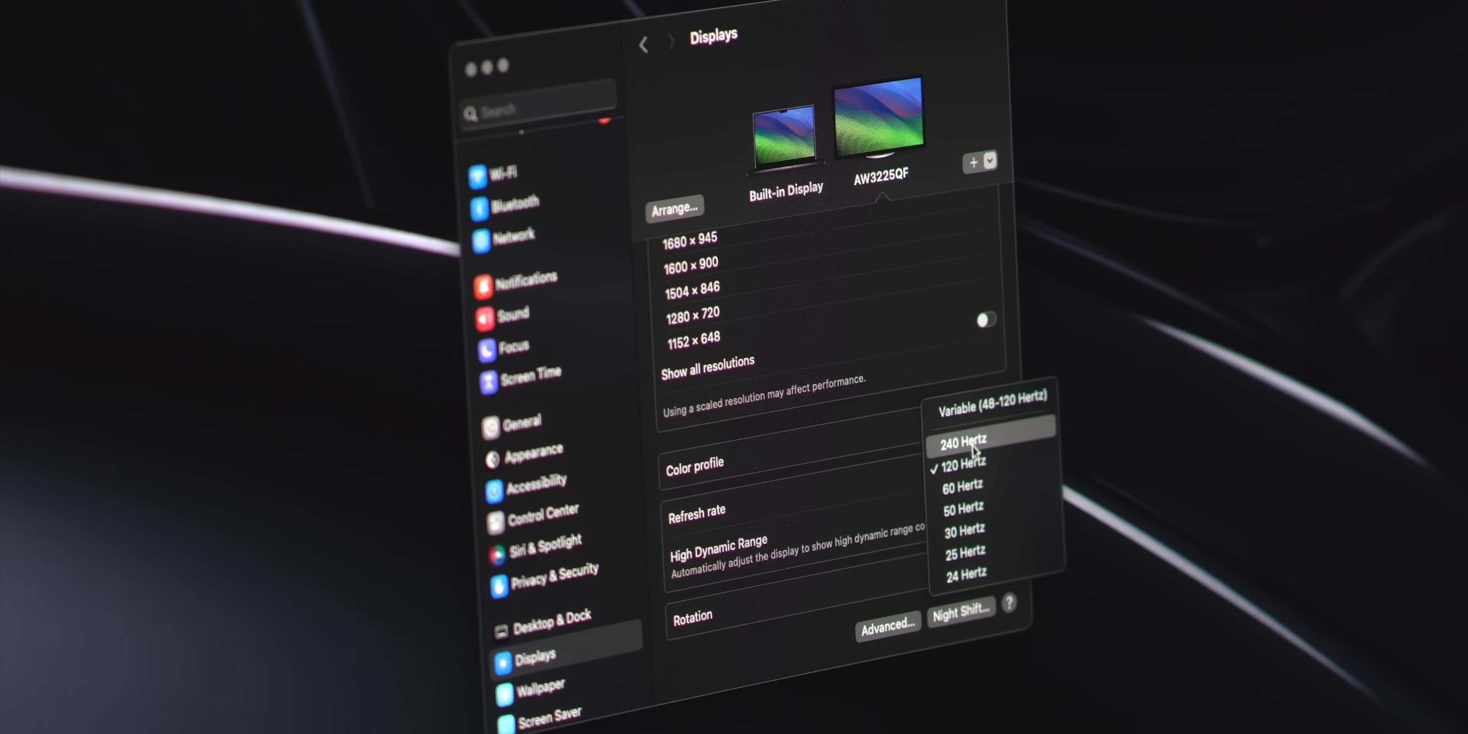